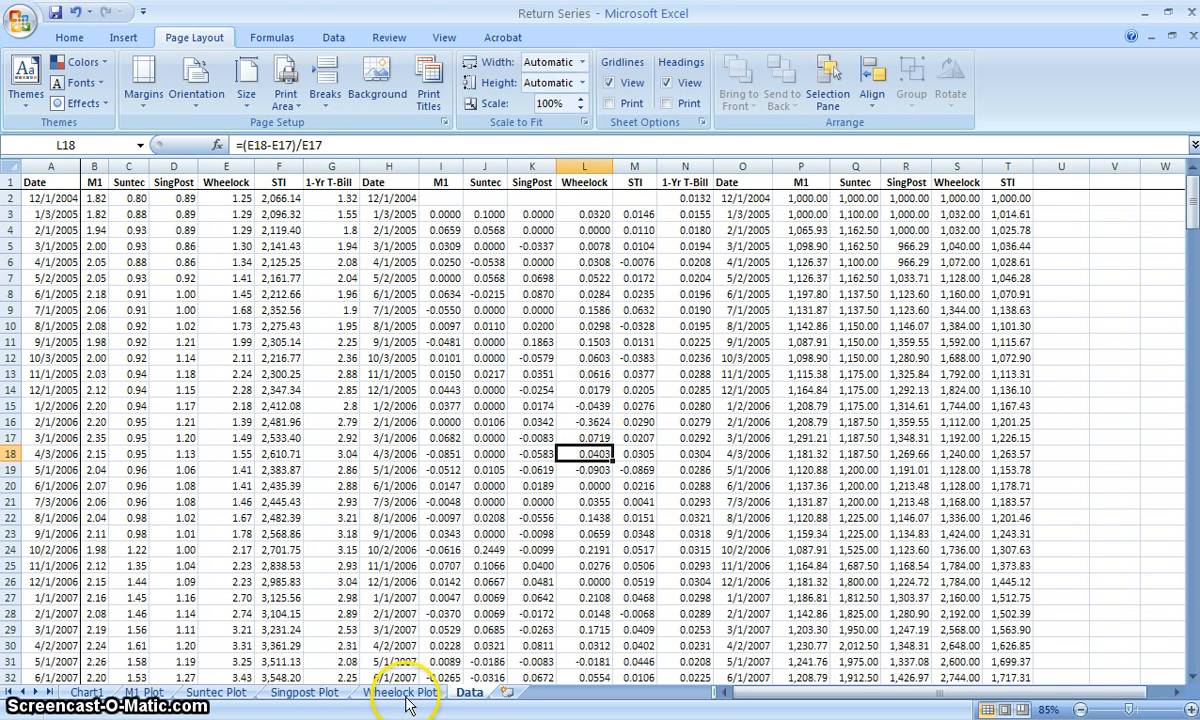
Review the Wheelock Plot, Suntec Plot and Chart1 price chart sheets in turn.
left_click(404, 692)
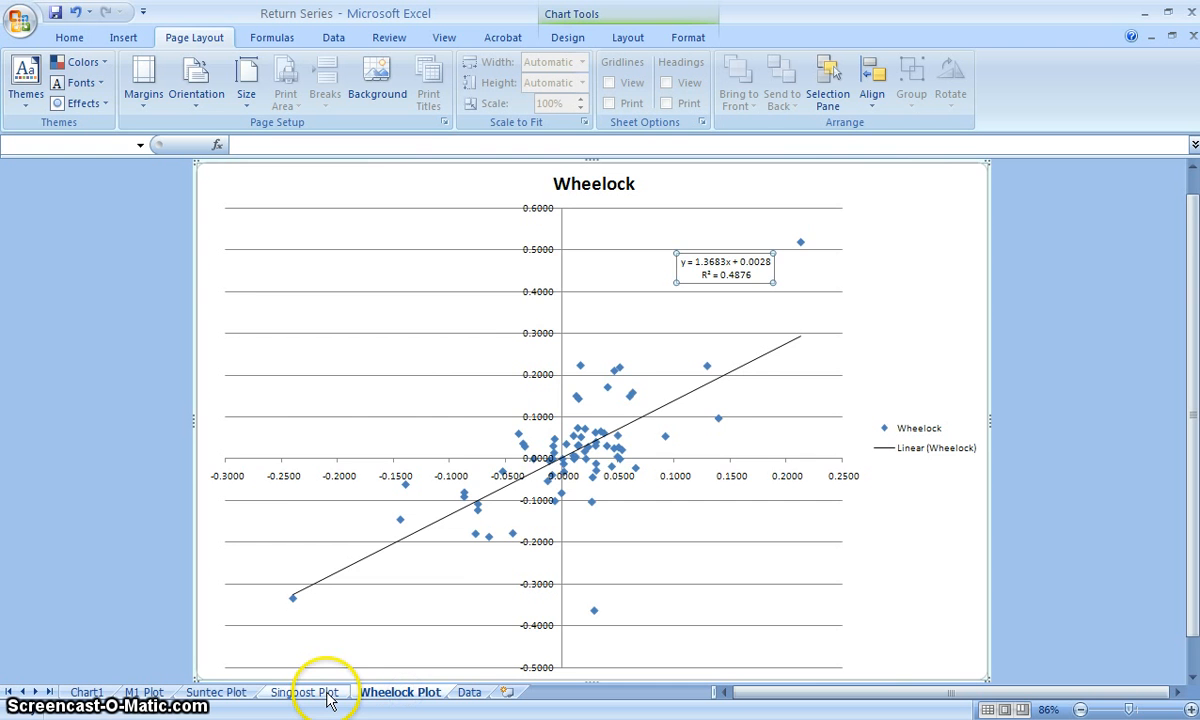
left_click(216, 692)
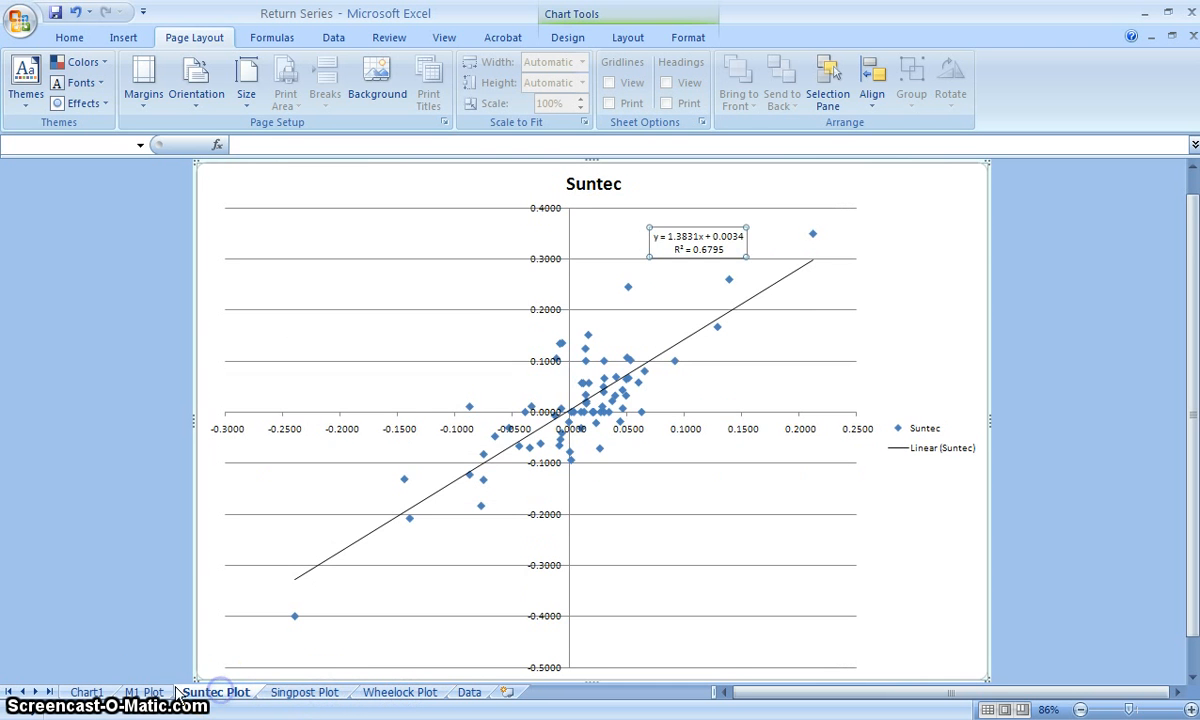
left_click(88, 692)
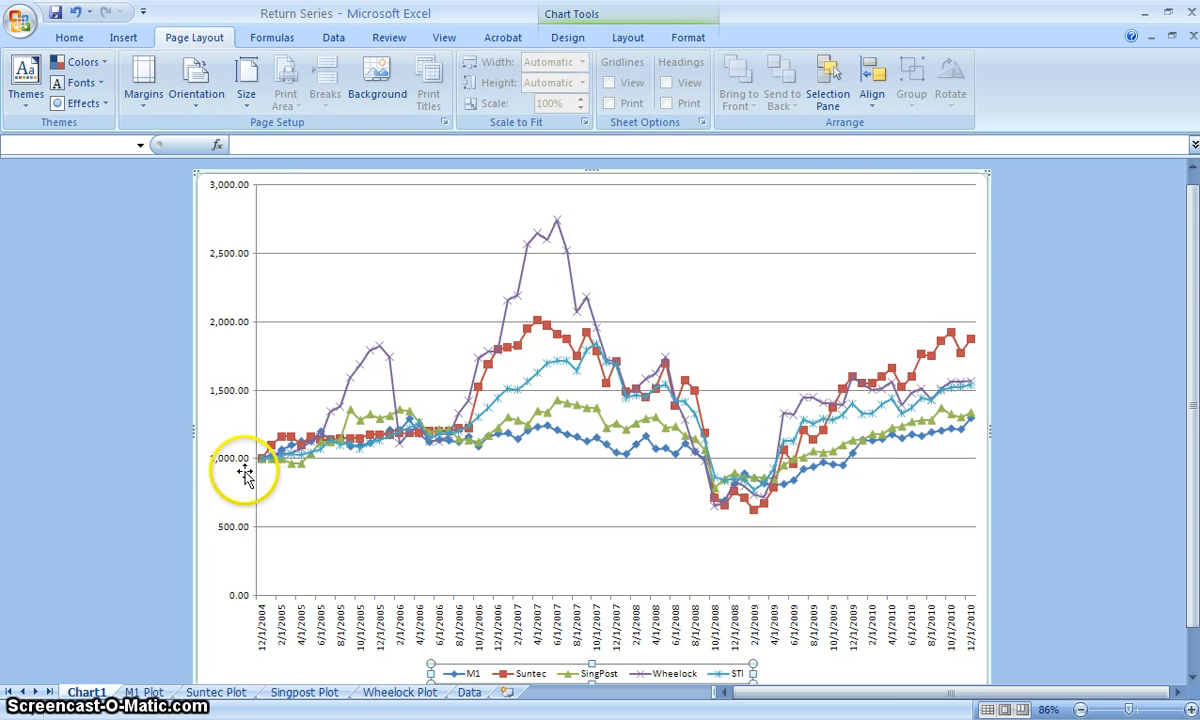
mouse_move(268, 488)
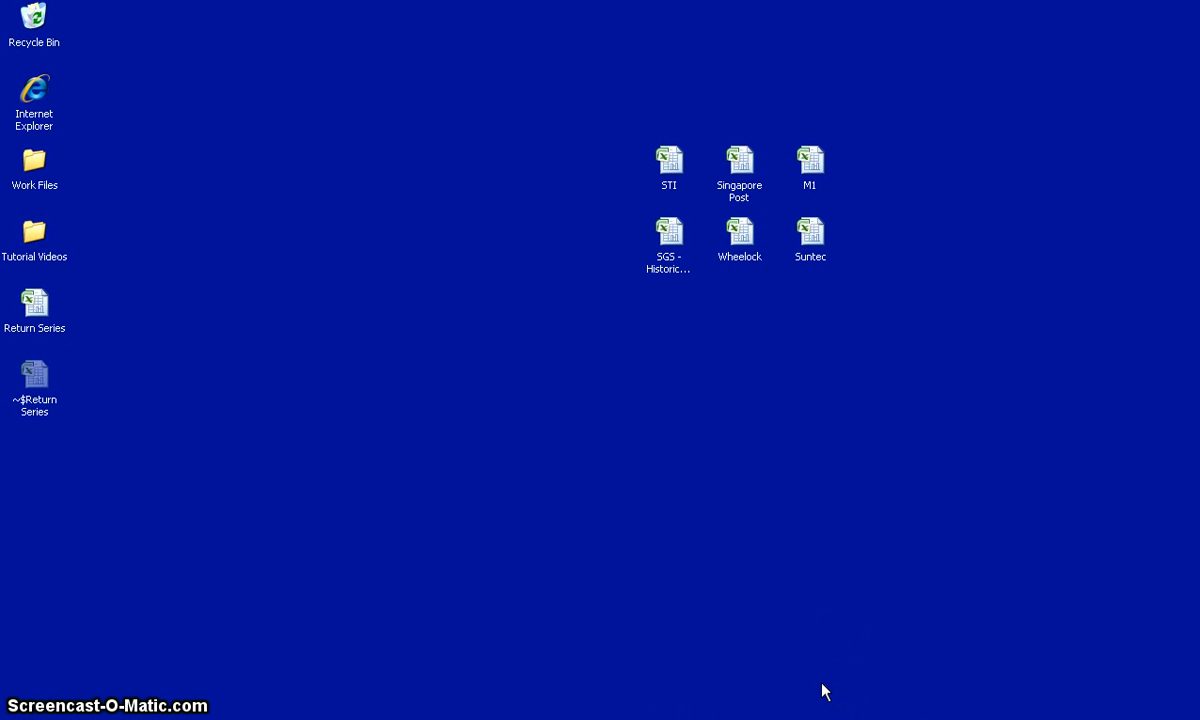
Open the Return Series workbook from its desktop icon.
double_click(34, 302)
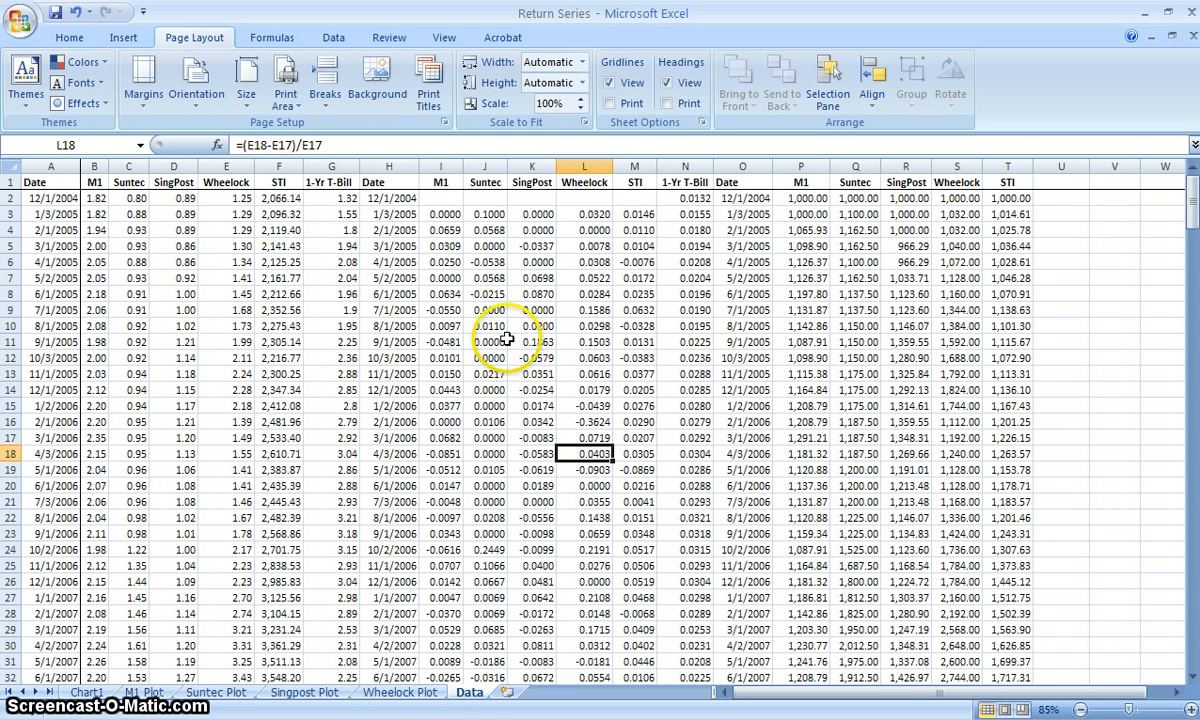
mouse_move(460, 278)
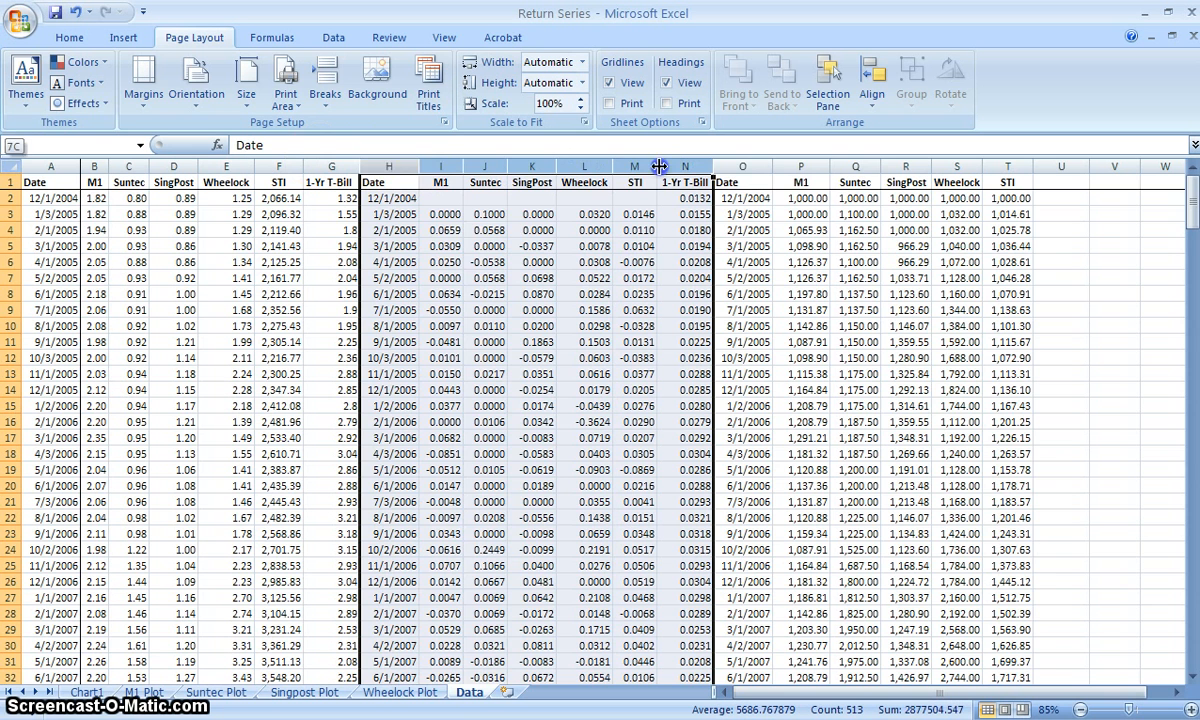
Select the Date and monthly return columns H:M from the header to the last STI row.
left_click(728, 182)
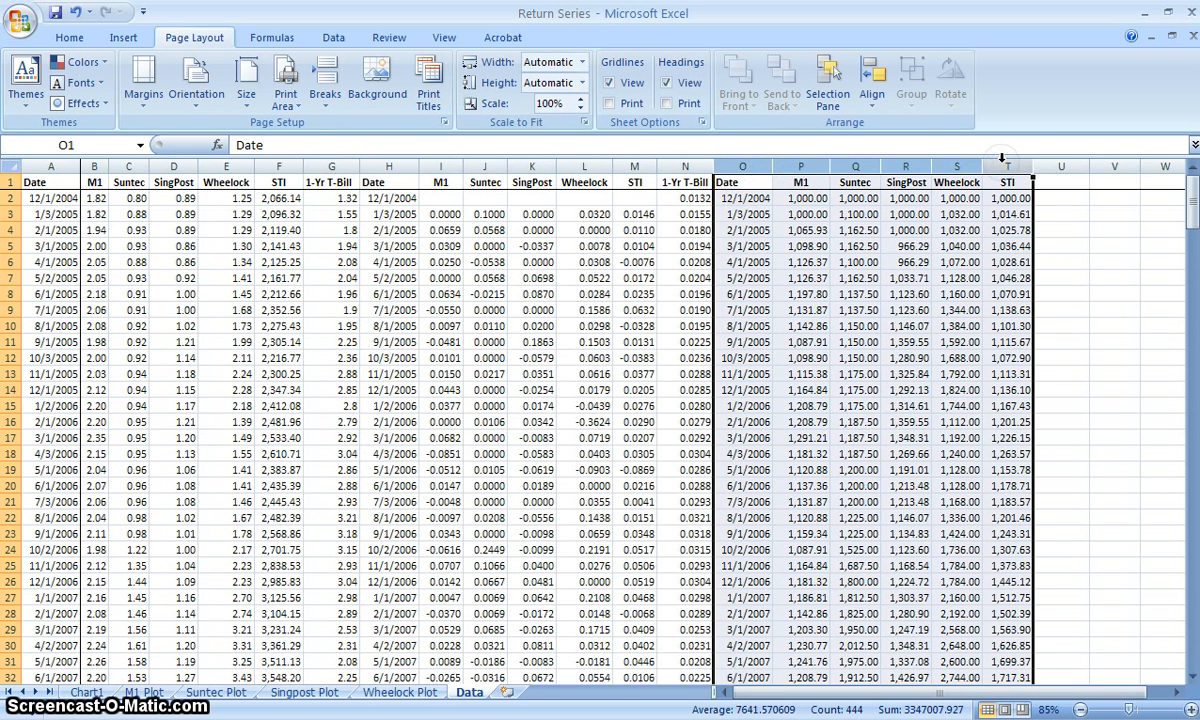
mouse_move(984, 190)
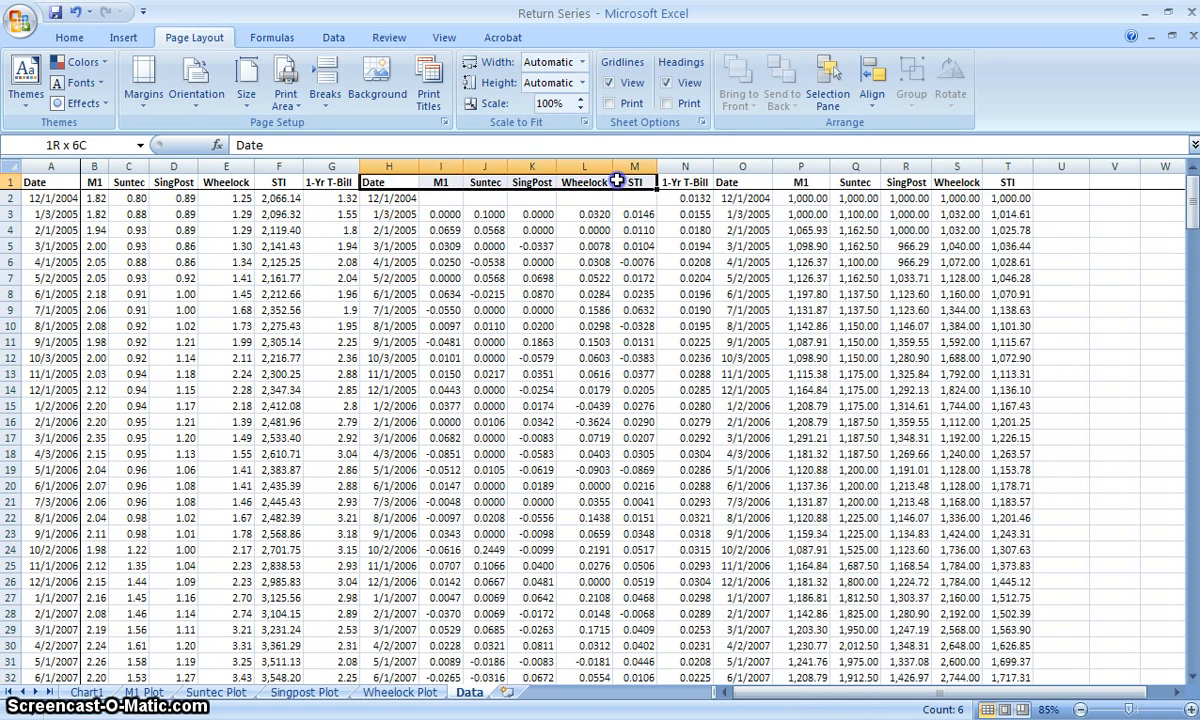
left_click(438, 198)
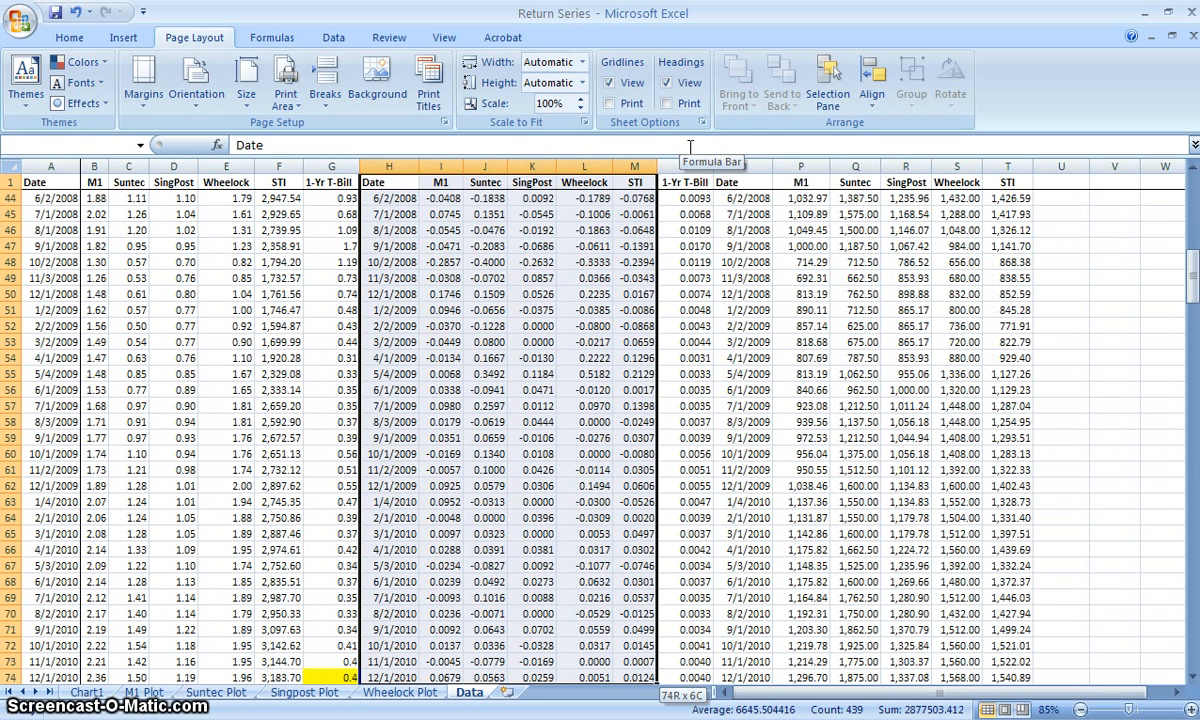
left_click(122, 36)
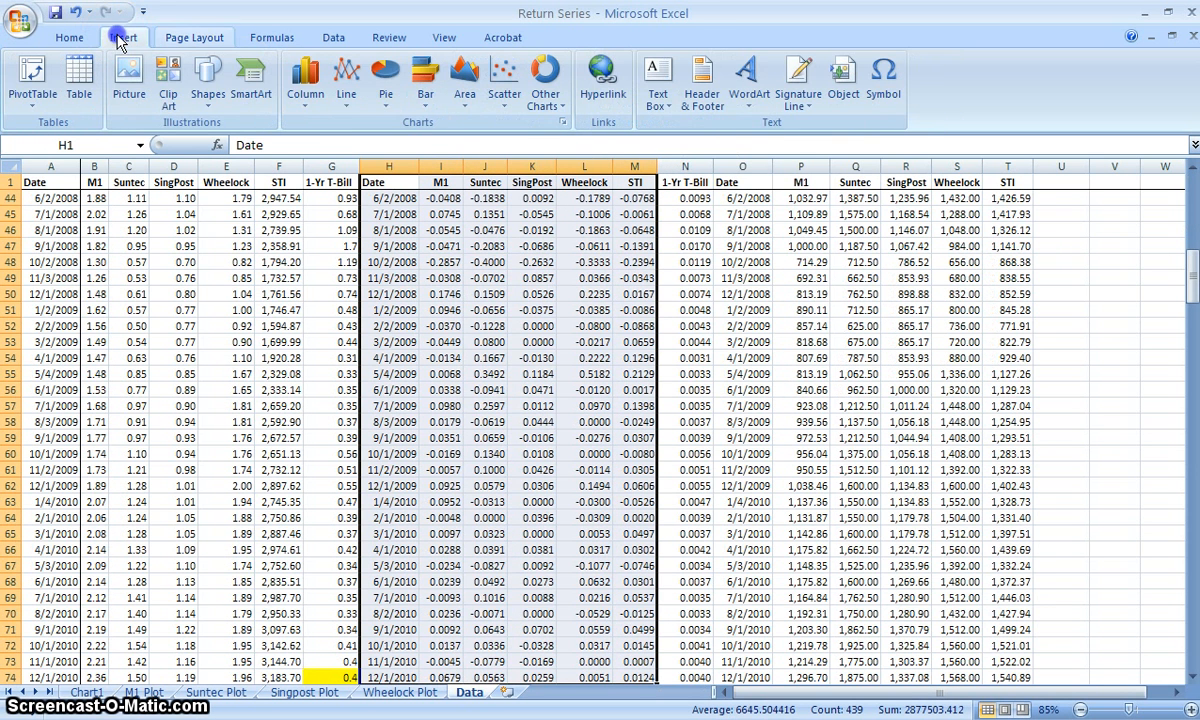
Insert a line chart of the returns and move it to a new sheet 'Time Series - Return'.
left_click(344, 80)
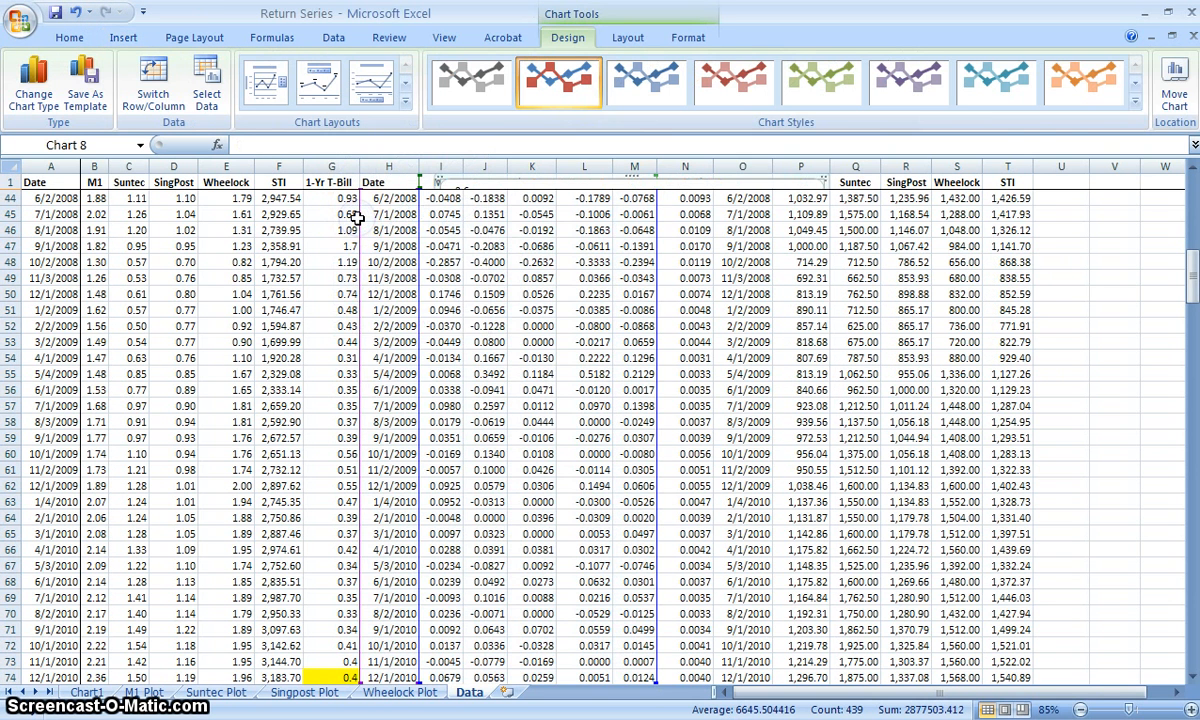
left_click(1174, 82)
type("Time Series")
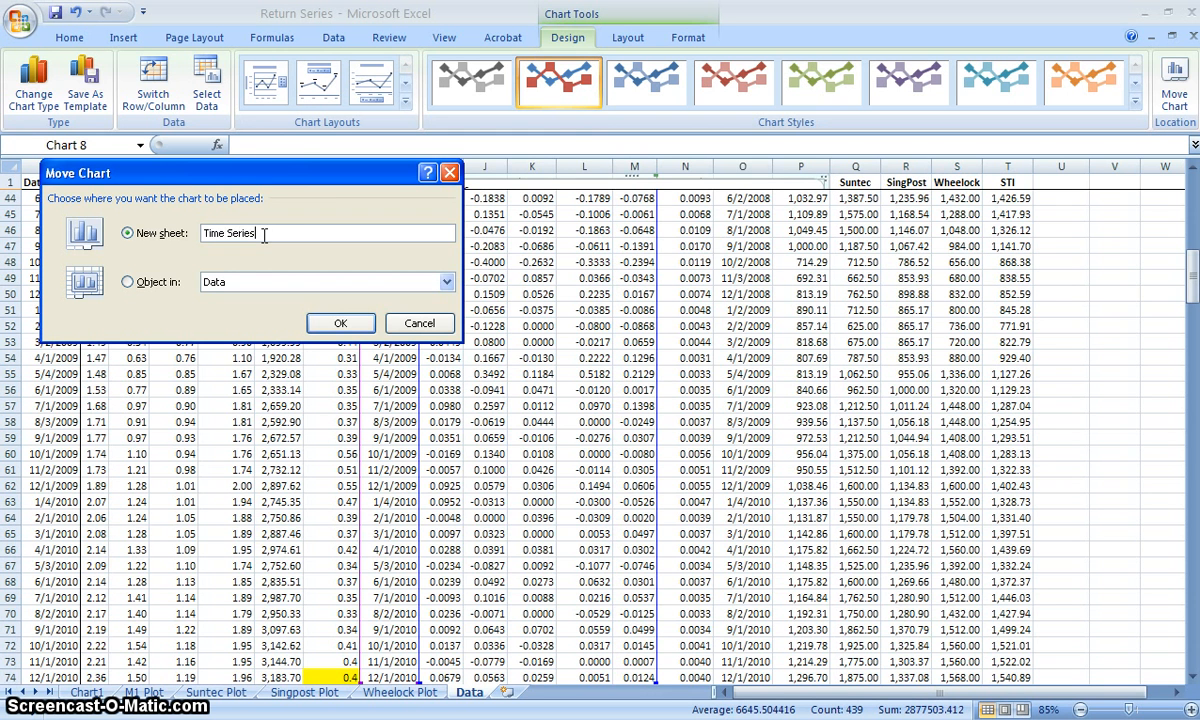
type("- Return")
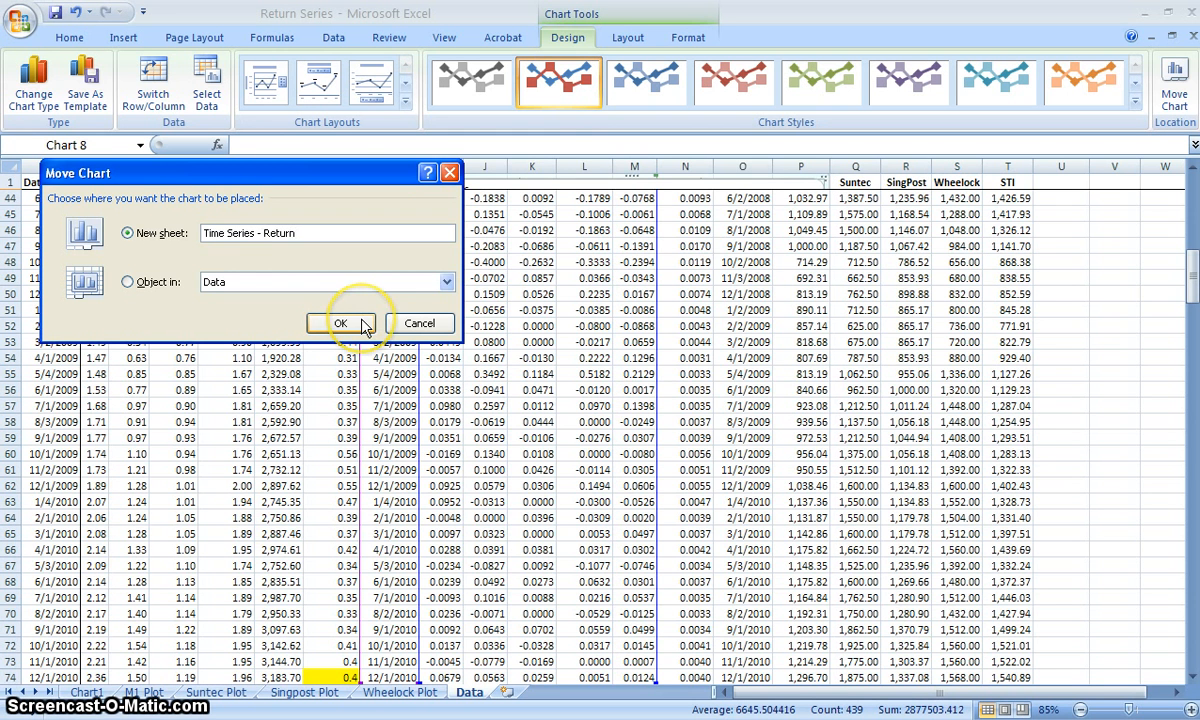
left_click(340, 324)
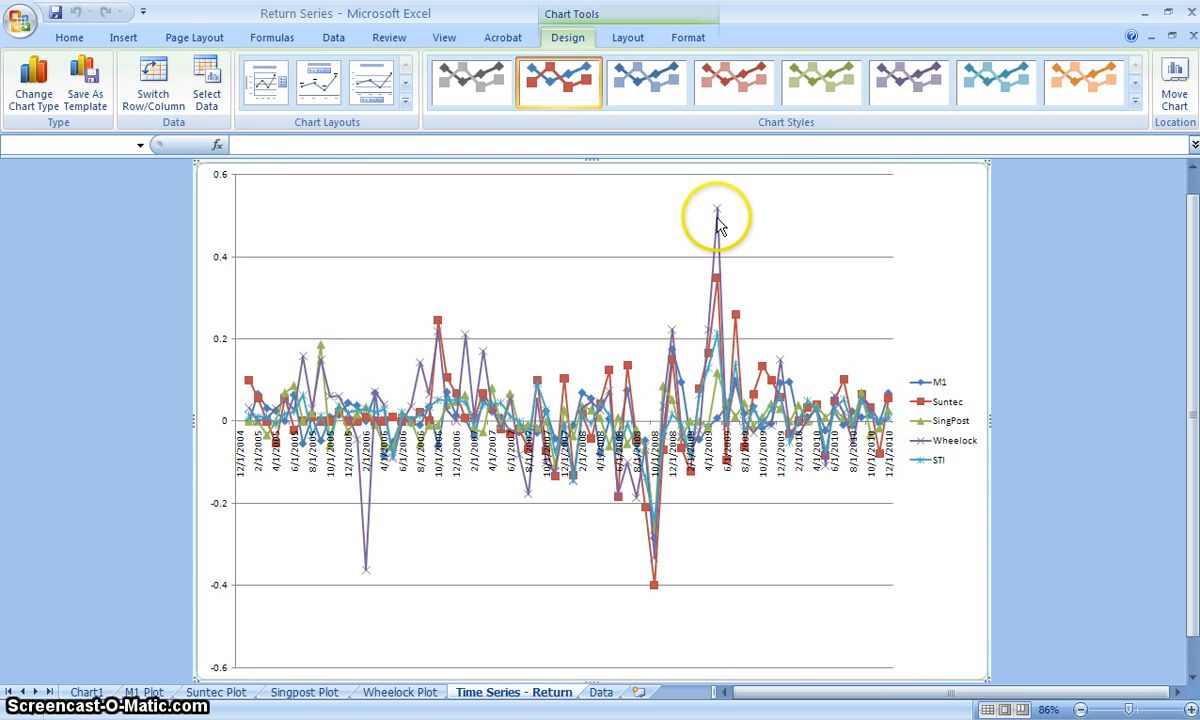
mouse_move(718, 212)
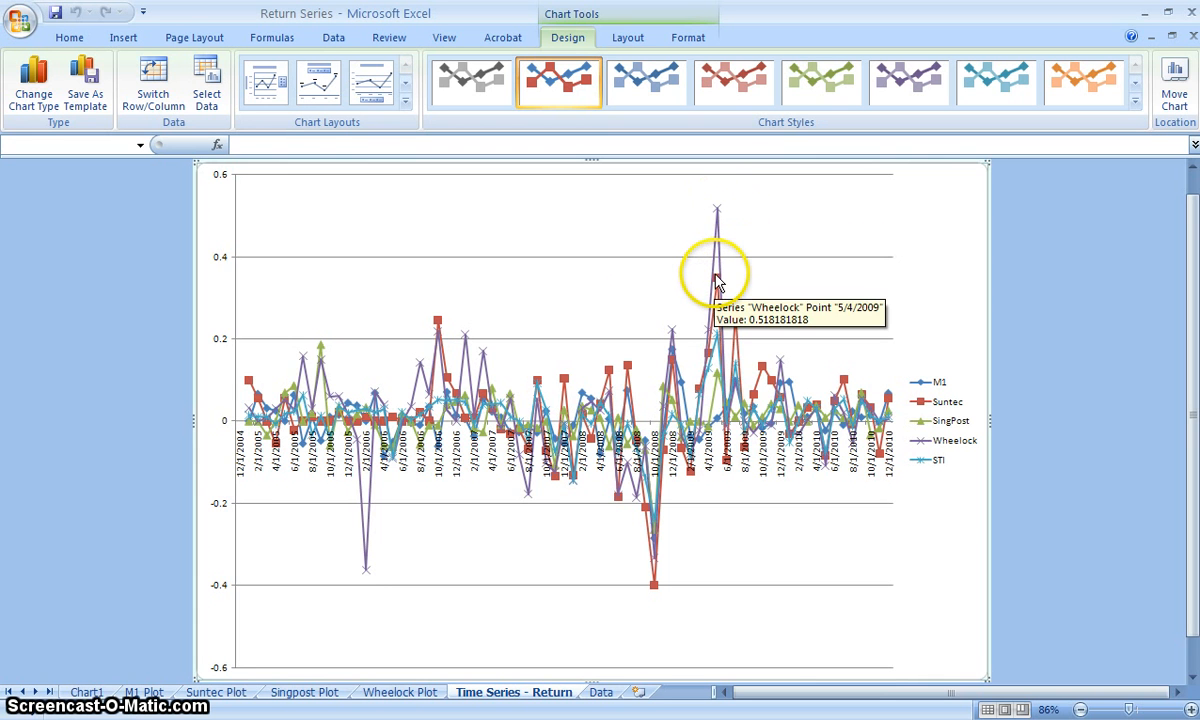
mouse_move(740, 320)
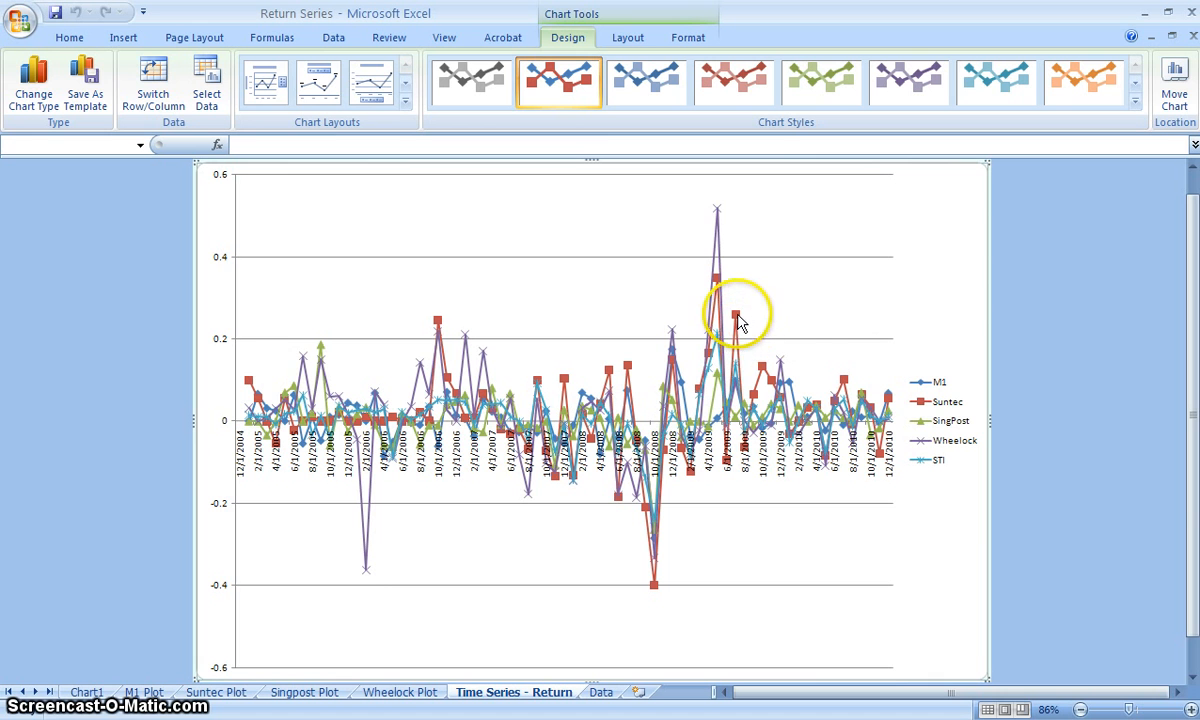
mouse_move(976, 390)
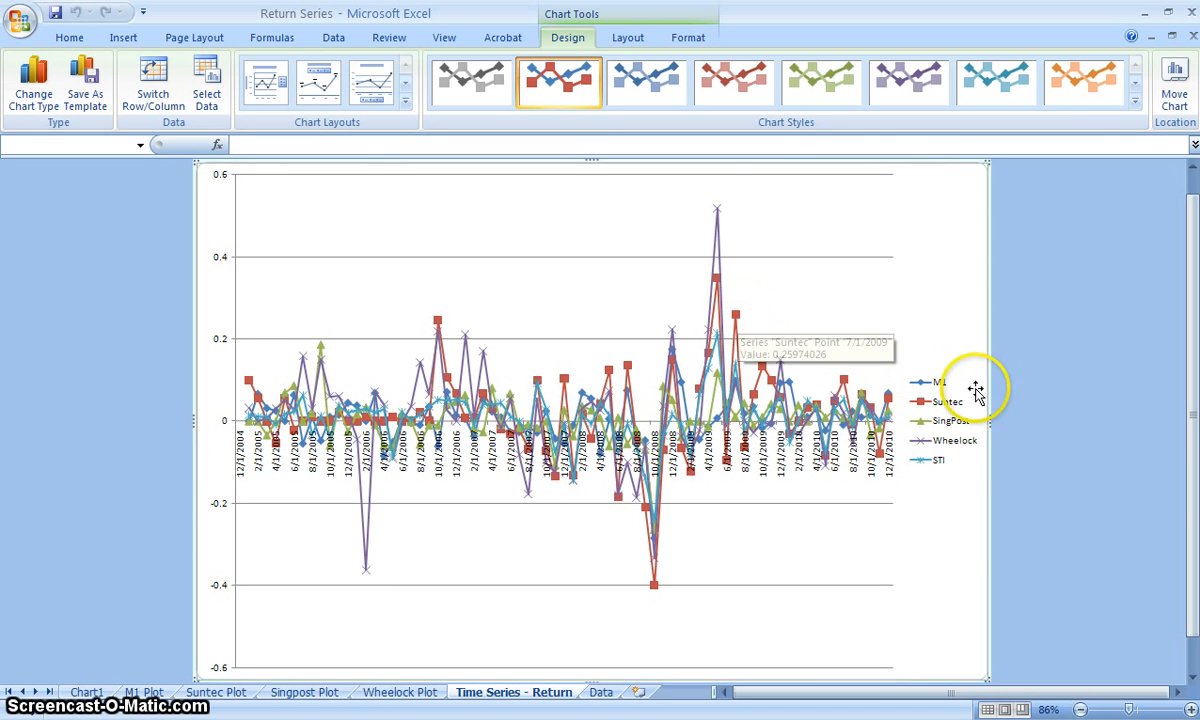
mouse_move(976, 476)
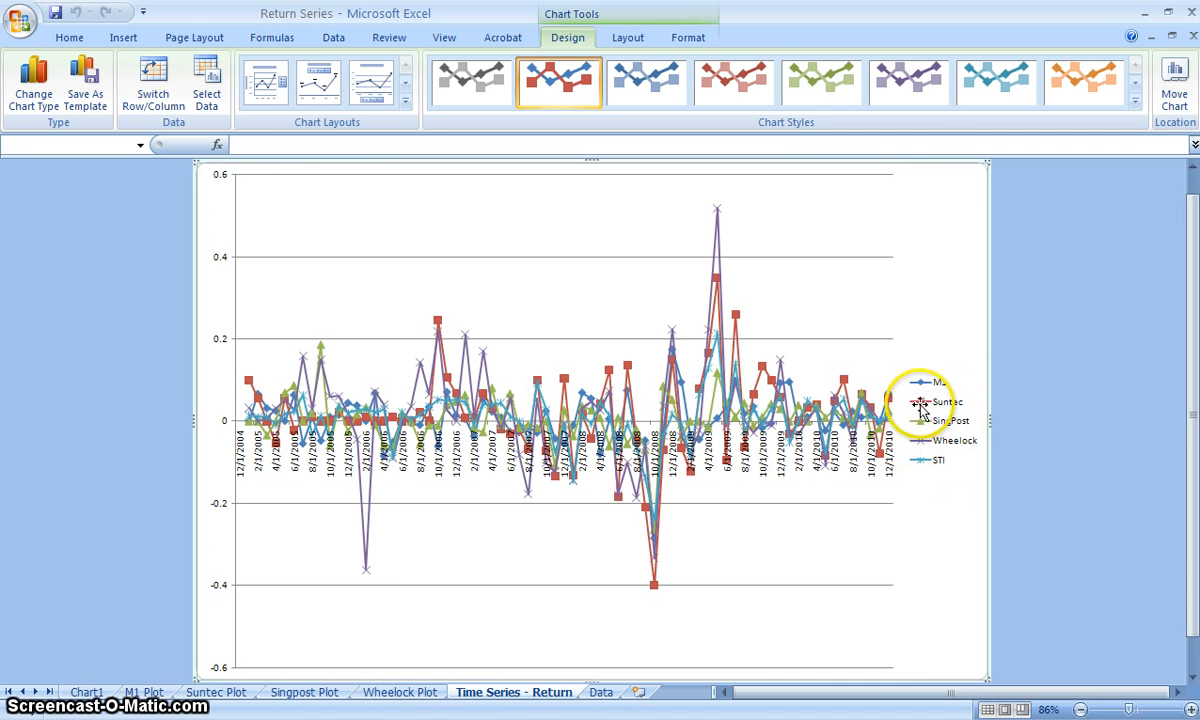
mouse_move(970, 404)
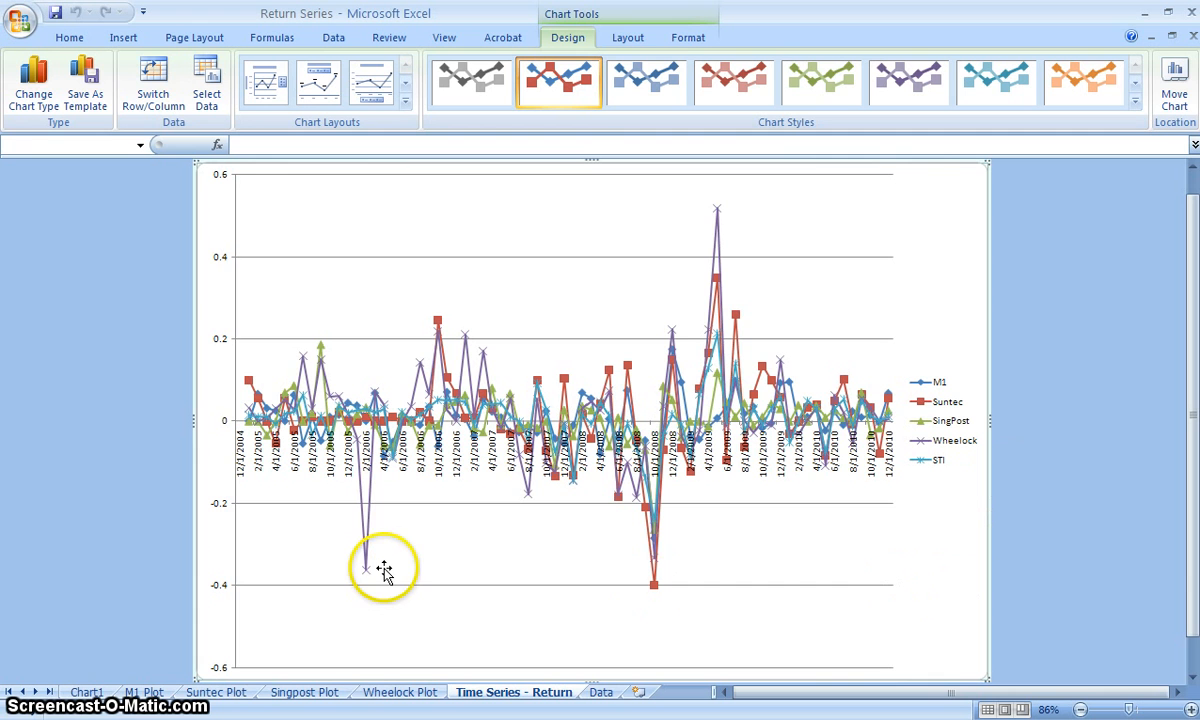
mouse_move(370, 578)
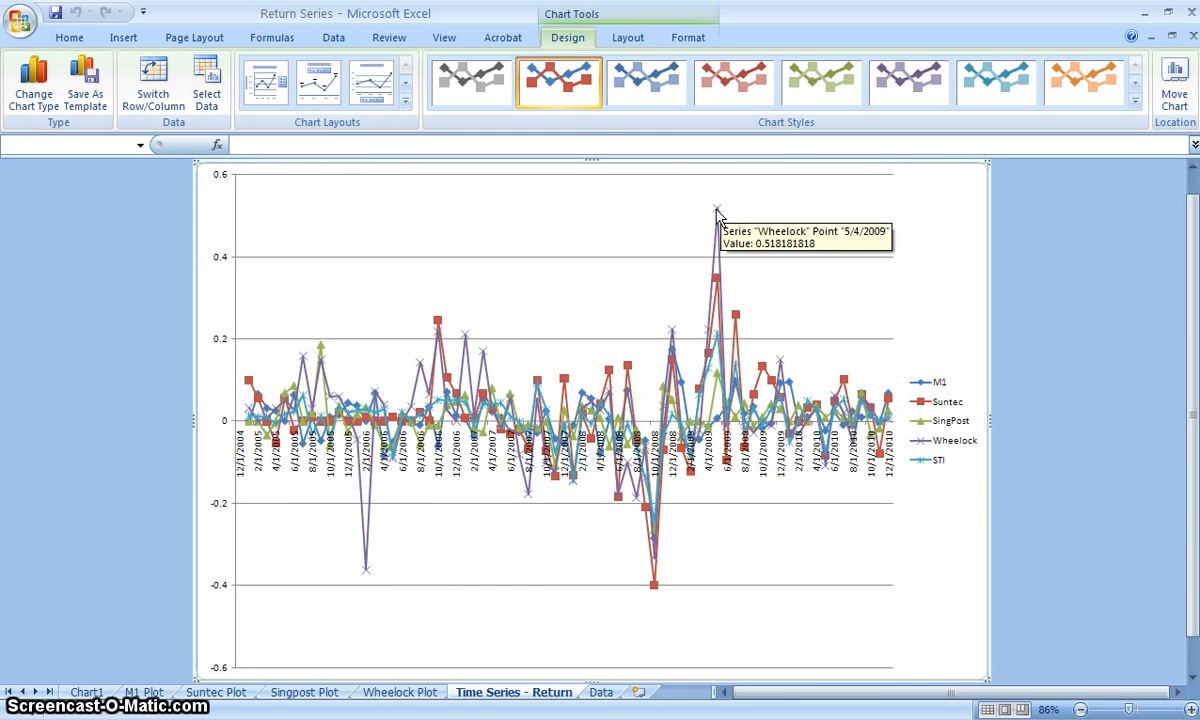
mouse_move(828, 288)
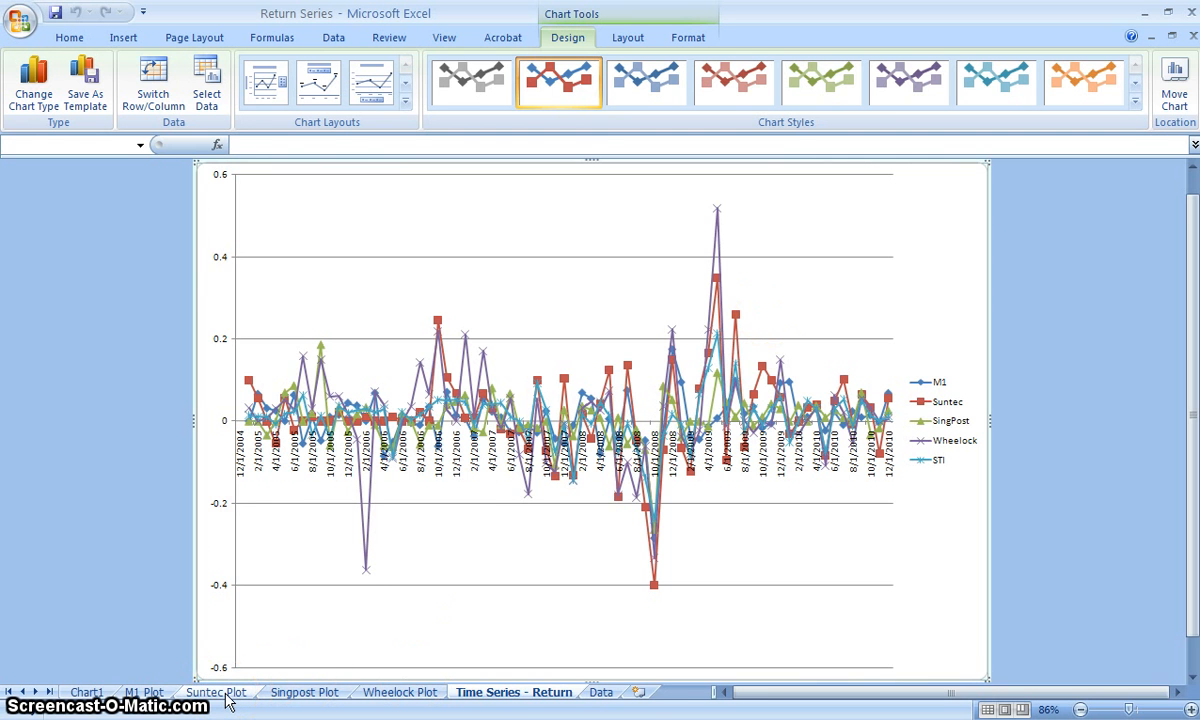
Check the Suntec and Wheelock plots, then drag Time Series - Return beside Chart1.
left_click(216, 692)
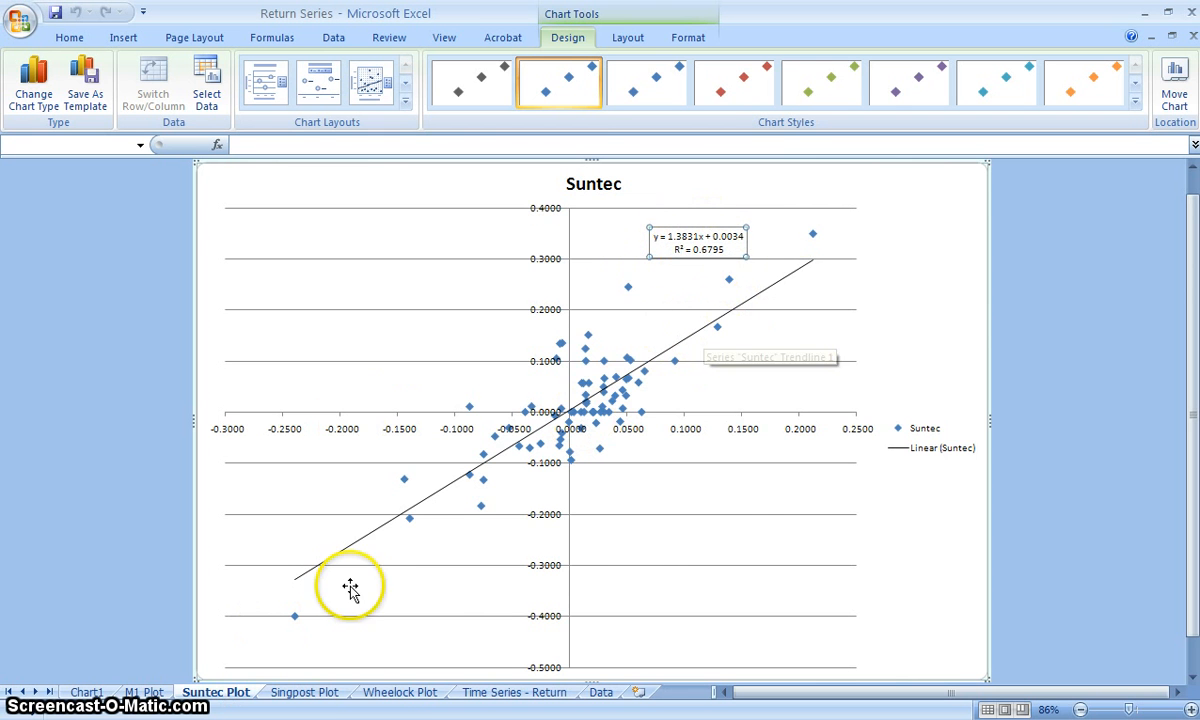
left_click(400, 692)
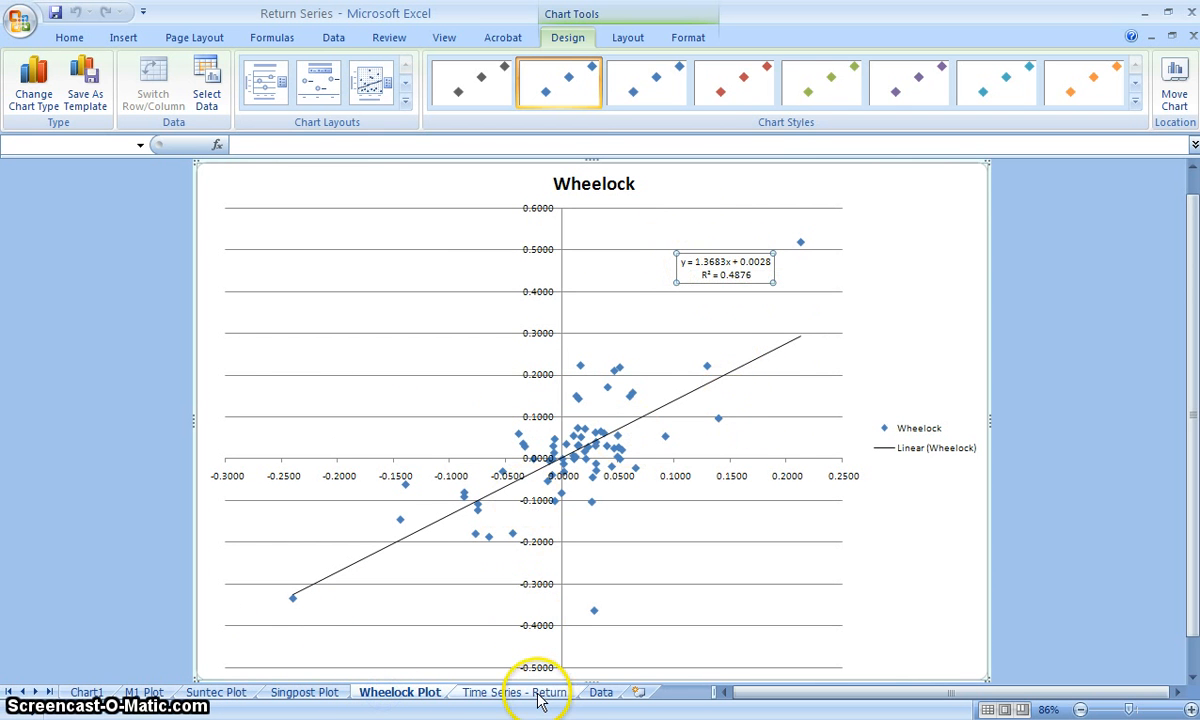
left_click(512, 692)
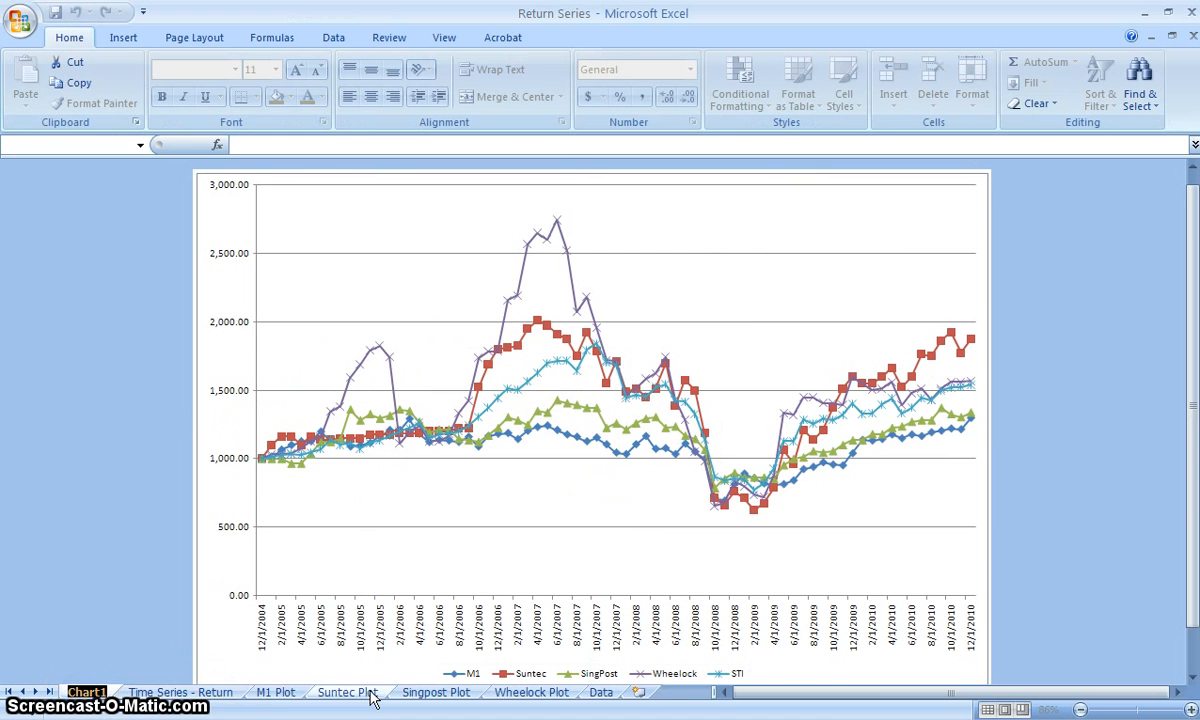
Begin renaming the Chart1 price chart sheet to a Time Series title.
left_click(88, 692)
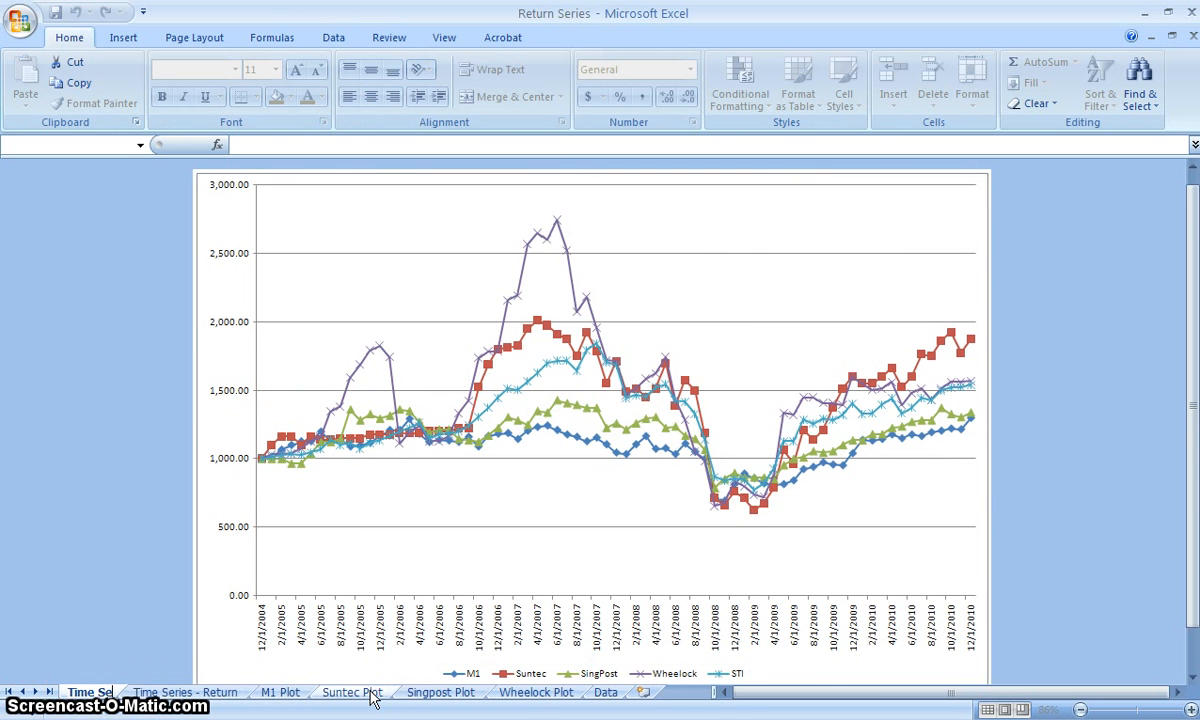